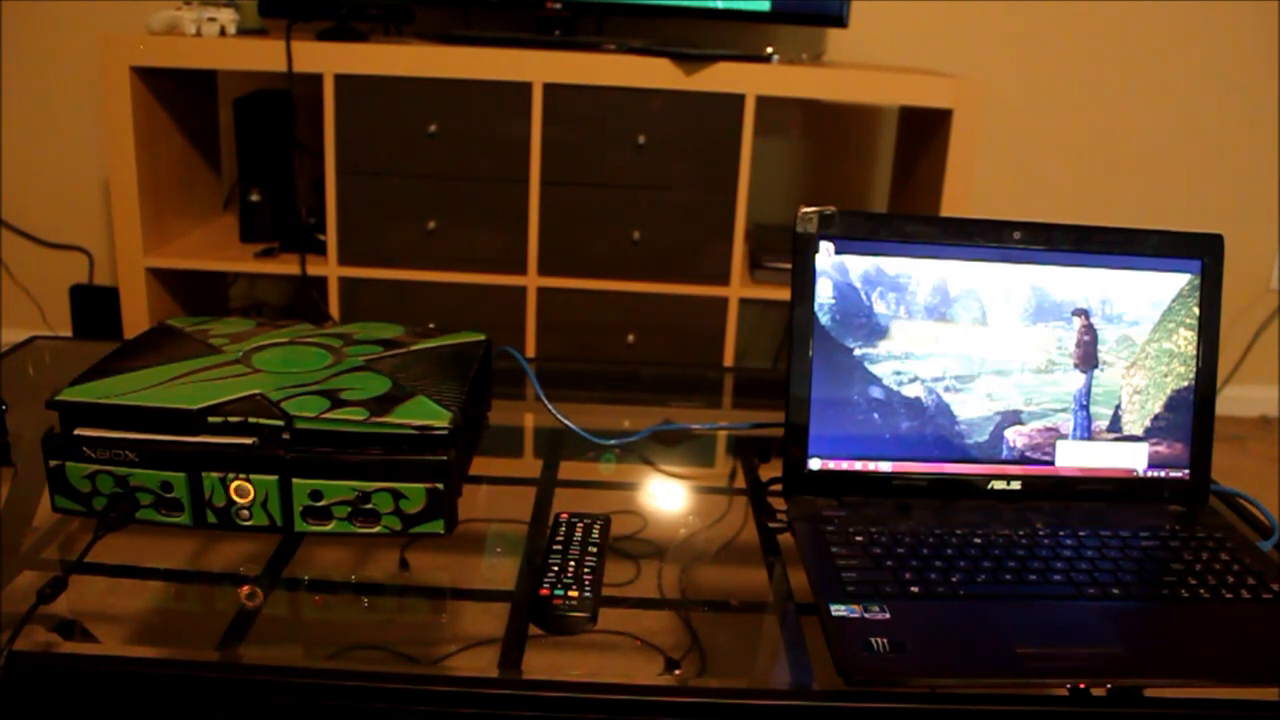
Step: Power on the console and browse Memory to the hard disk's SID 5.0 Installer save
left_click(235, 490)
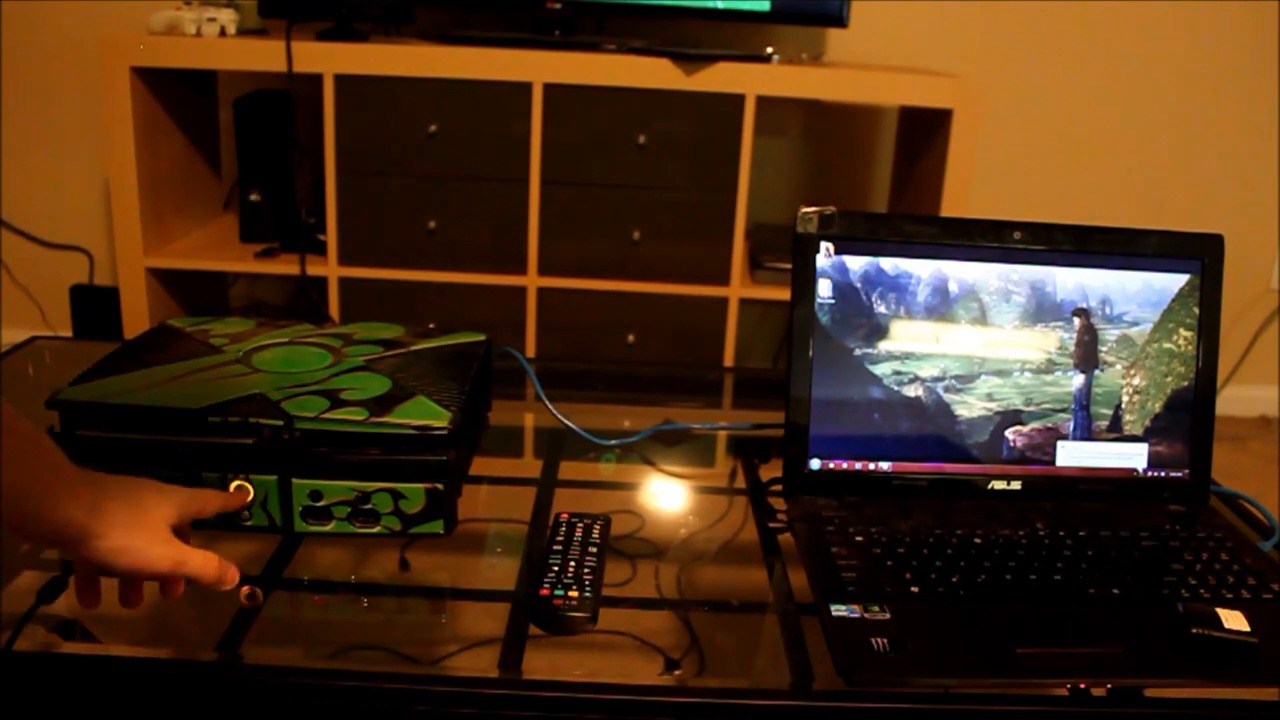
left_click(238, 490)
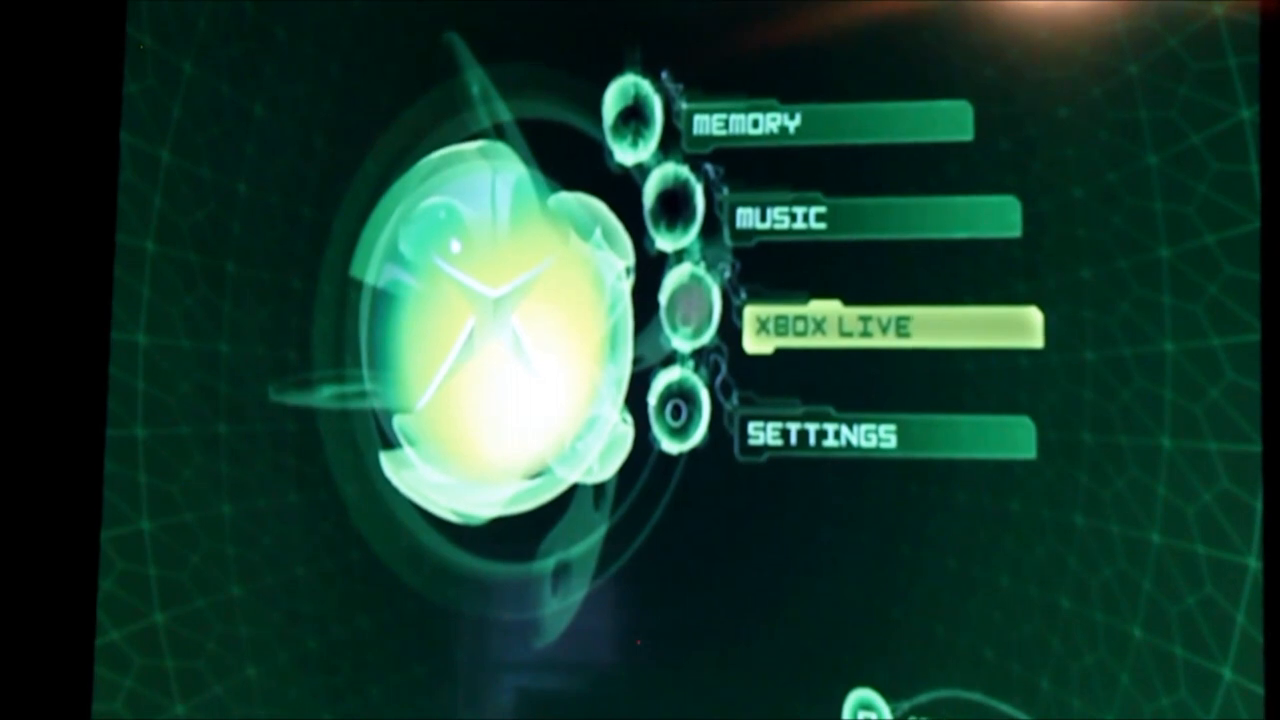
key("Up")
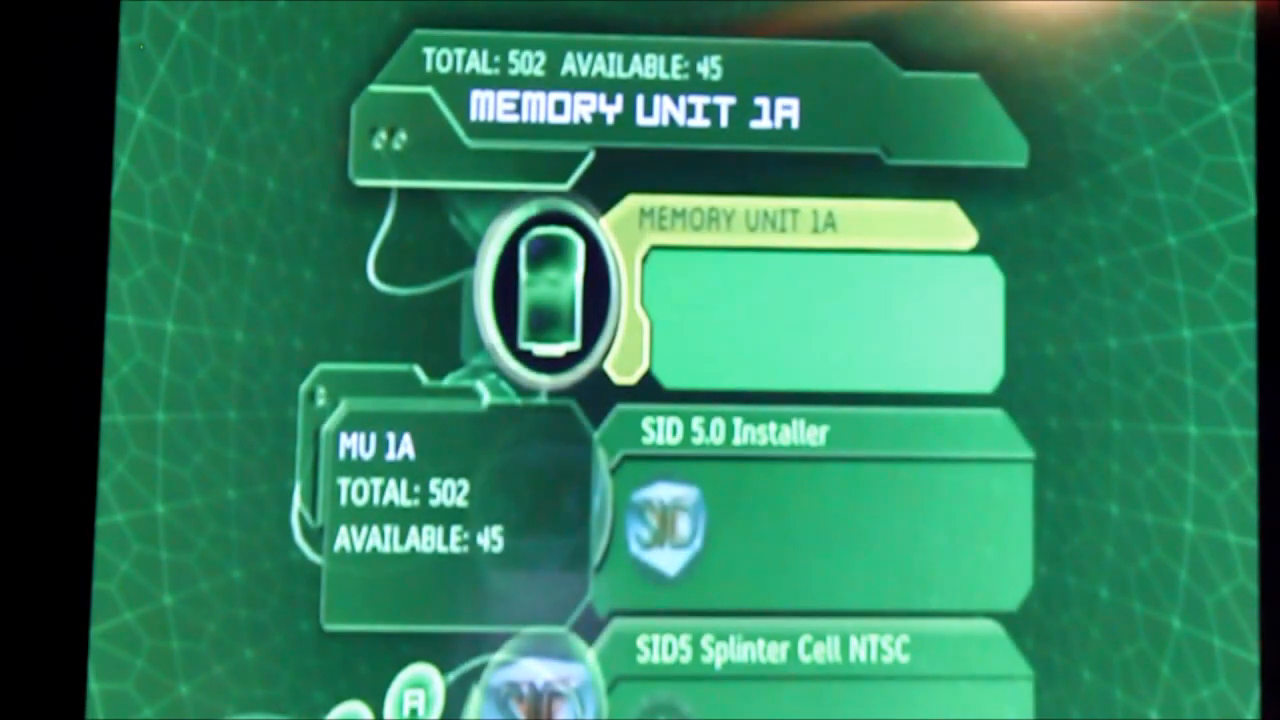
scroll("down", 3)
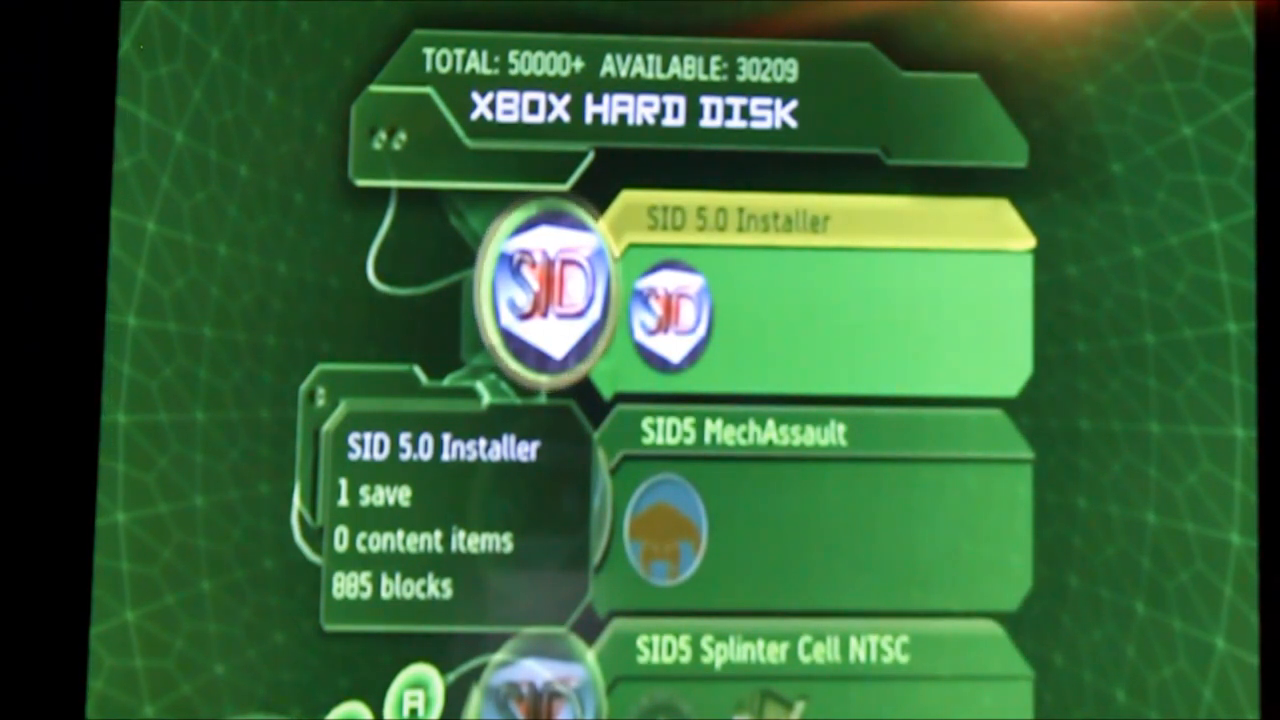
scroll("down", 3)
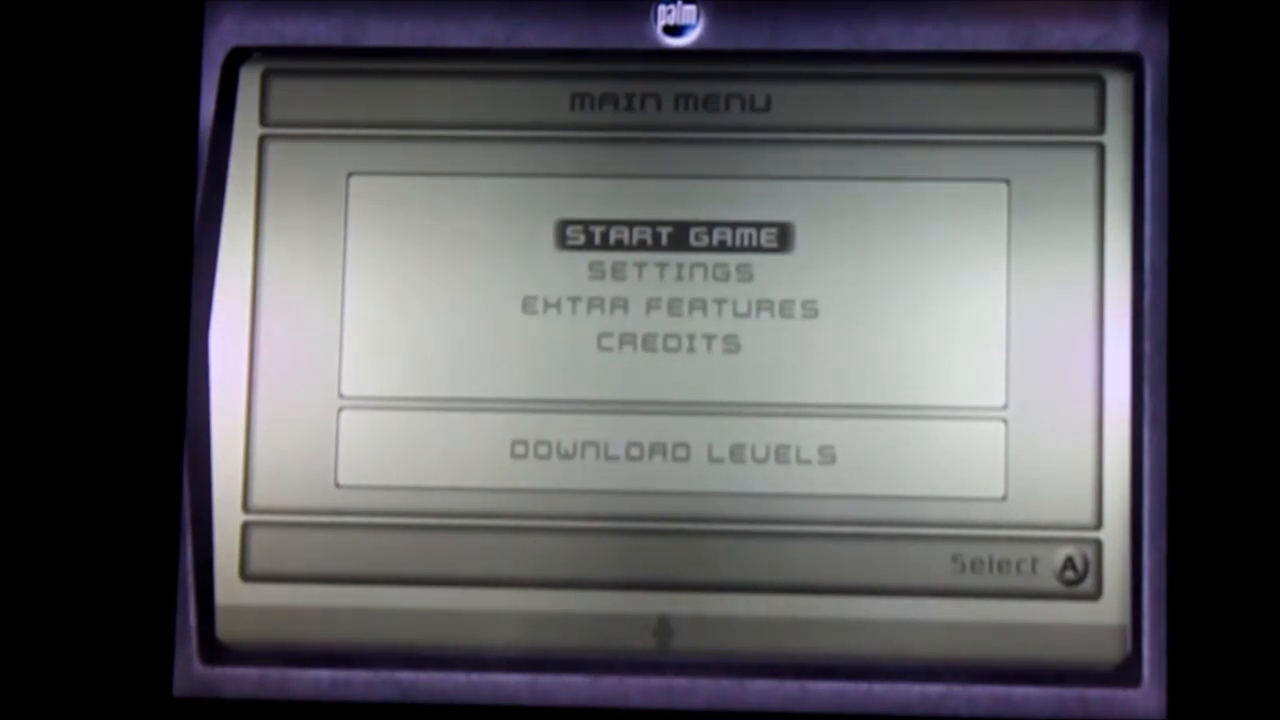
Step: Move to START GAME on the Splinter Cell main menu
key("Down")
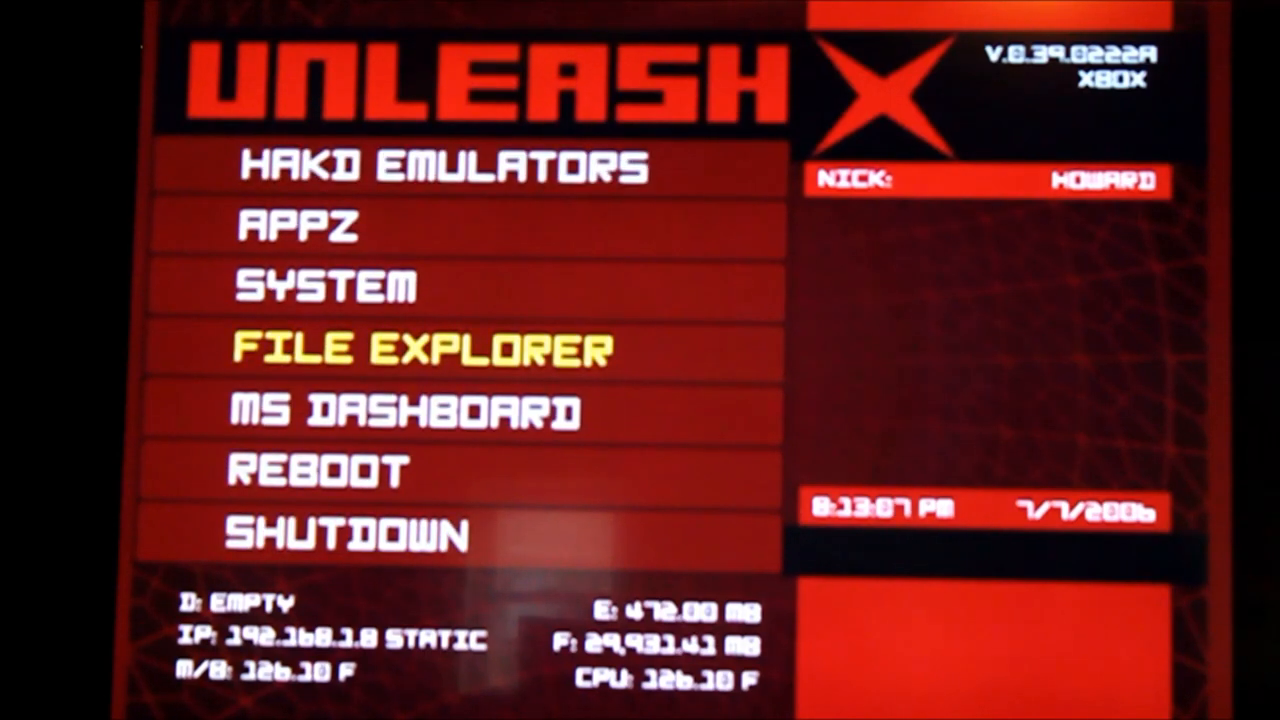
Step: Select Softmod Installer Deluxe from the UnleashX main menu
key("Up")
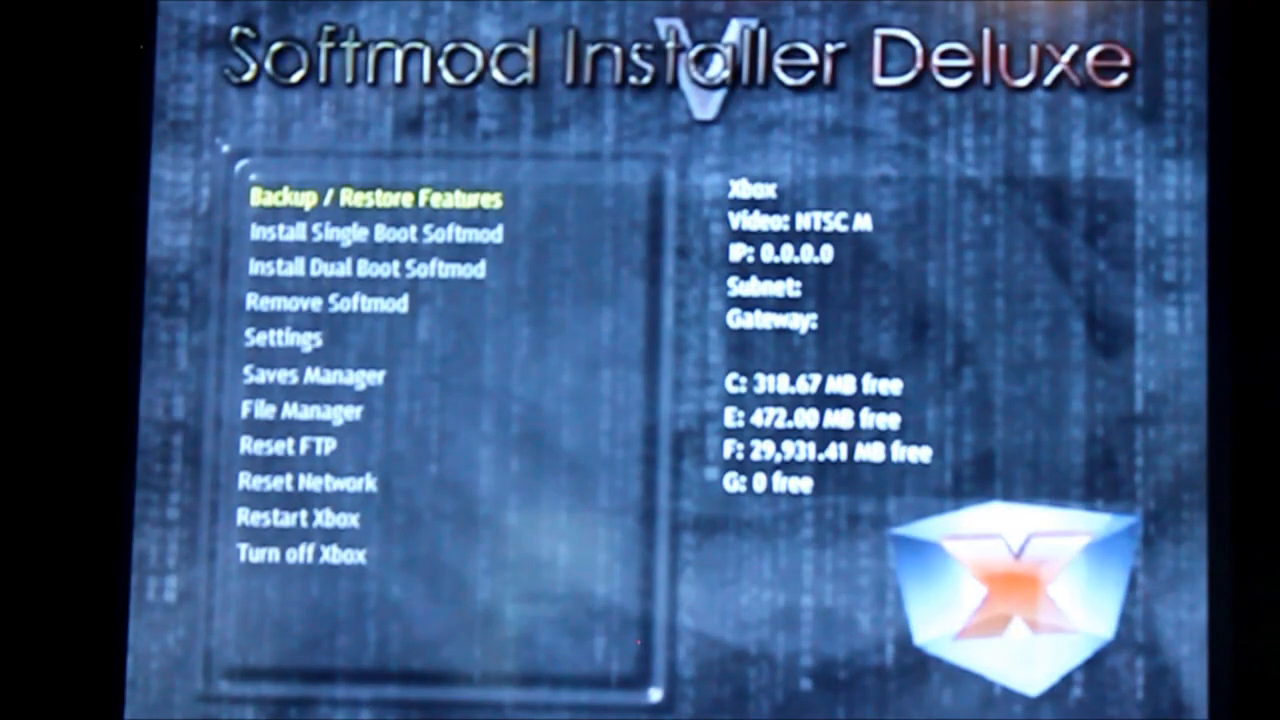
Step: Open Backup / Restore Features and choose Create Eeprom Backup
key("down")
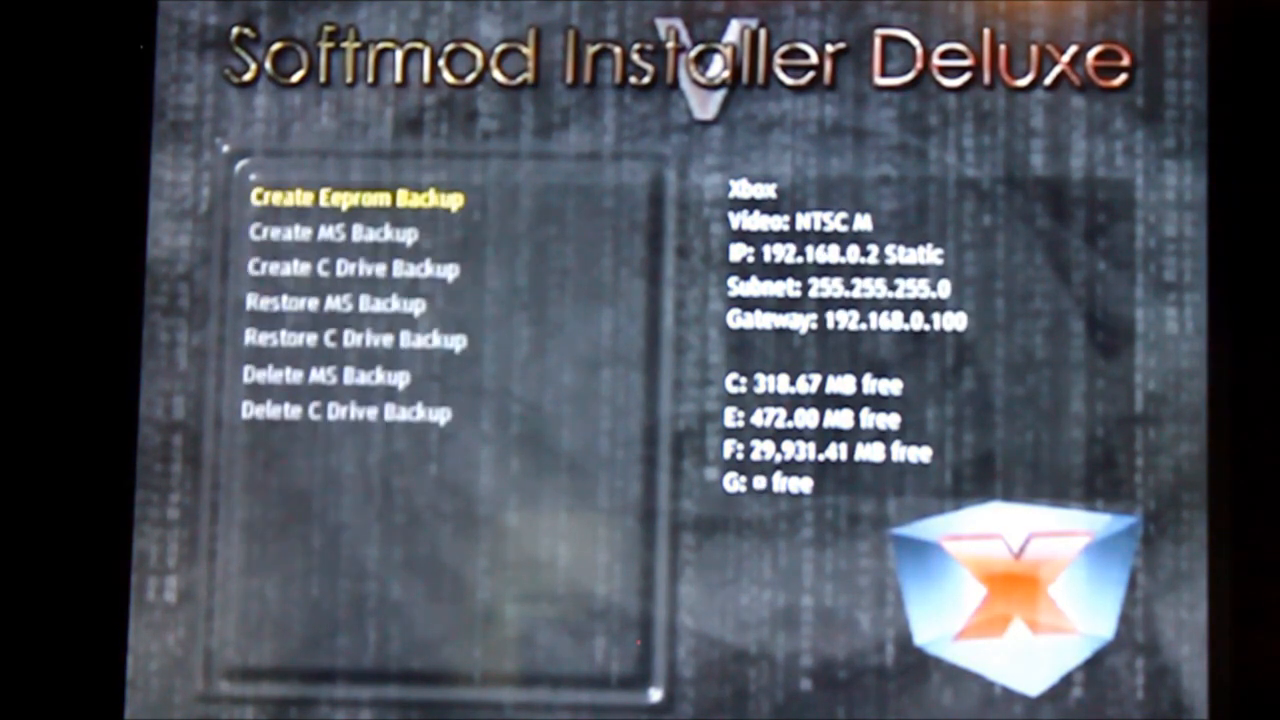
key("Down")
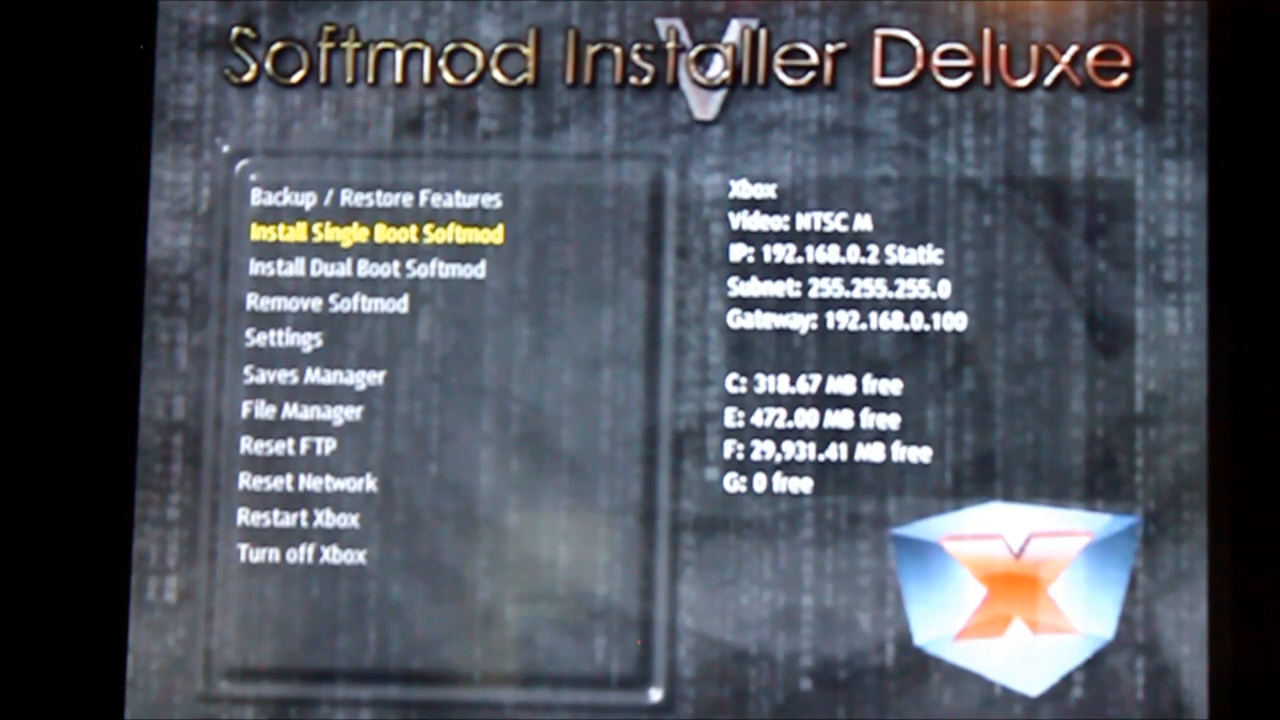
key("Down")
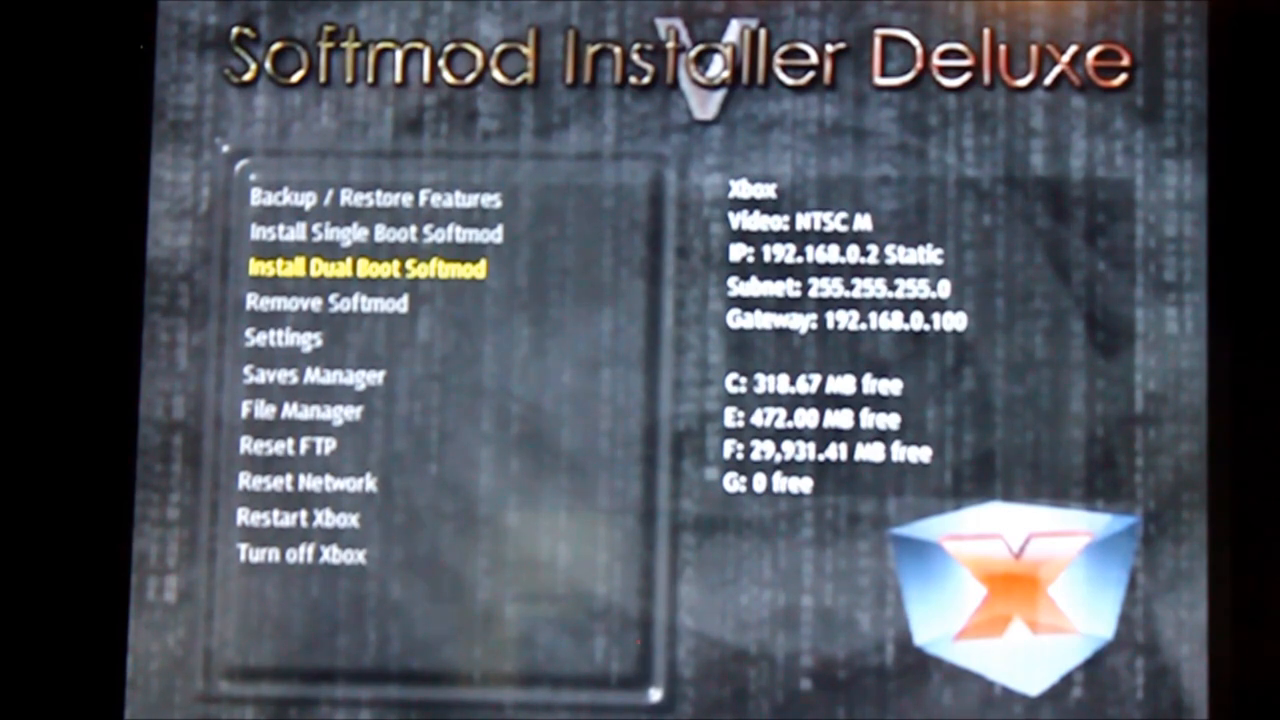
key("Down")
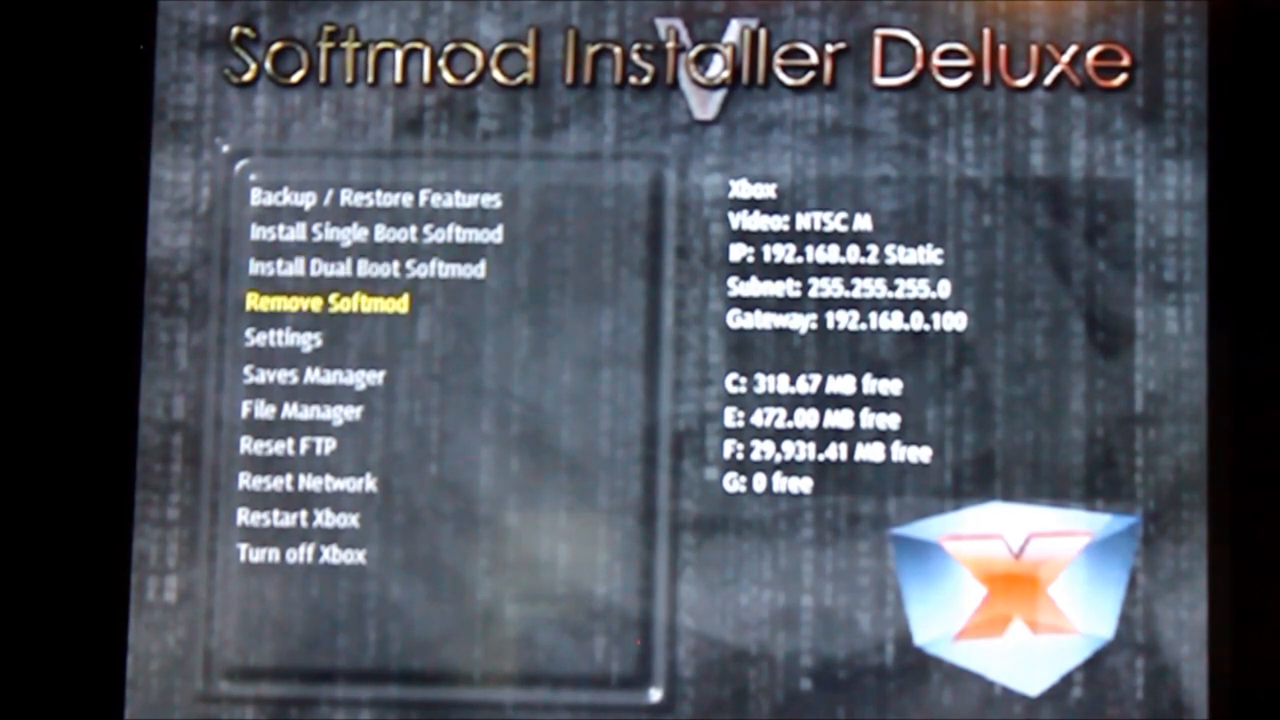
key("up")
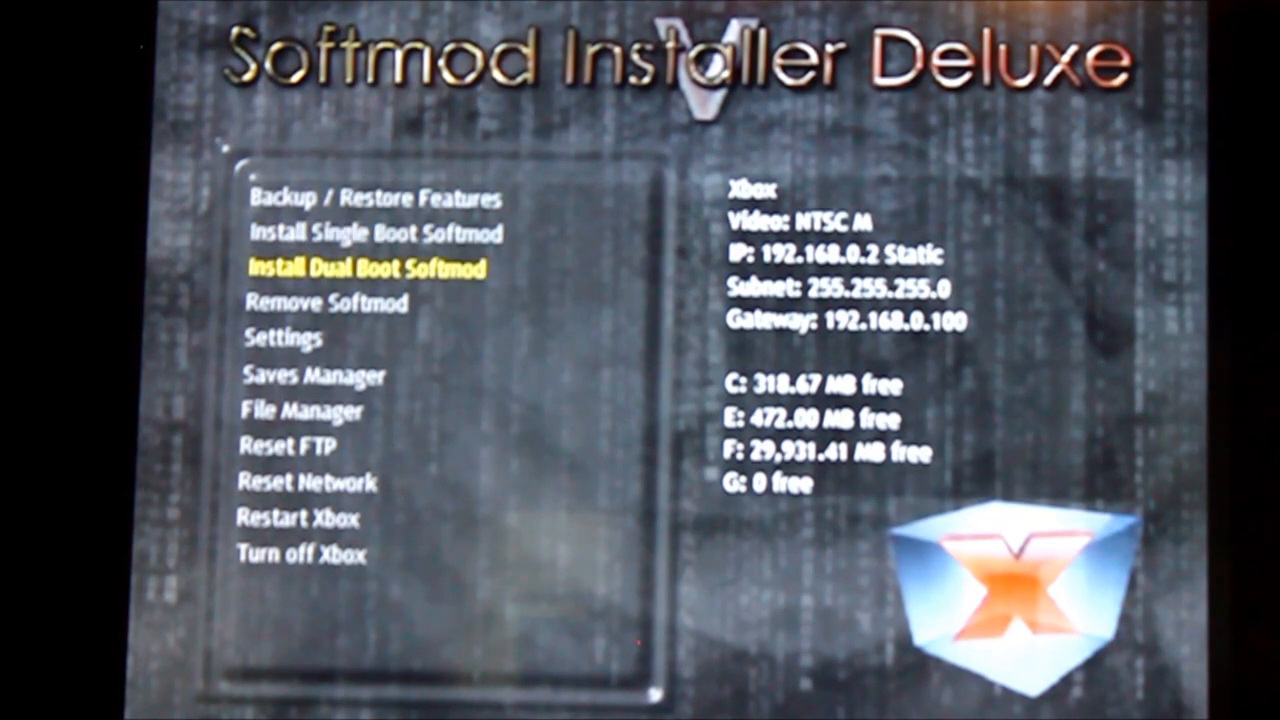
key("up")
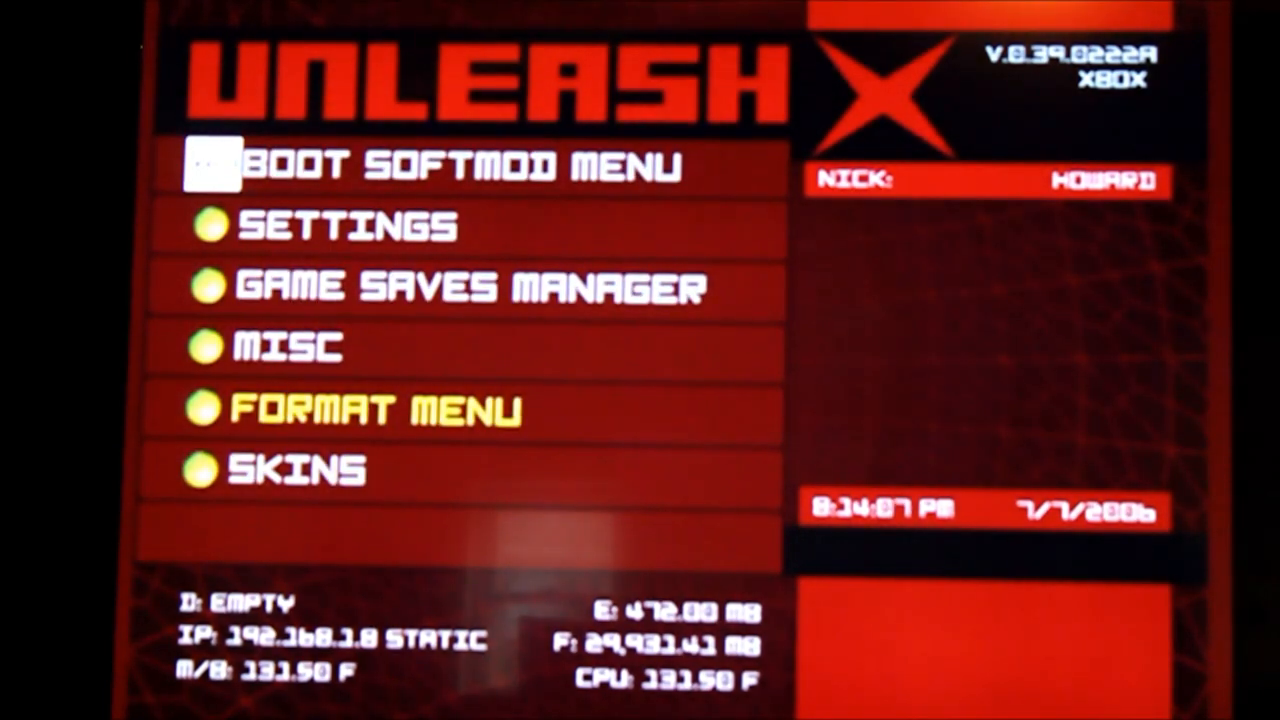
Step: Apply the BlueShapes - By Kthulu skin, then reopen the skin list to confirm
left_click(297, 470)
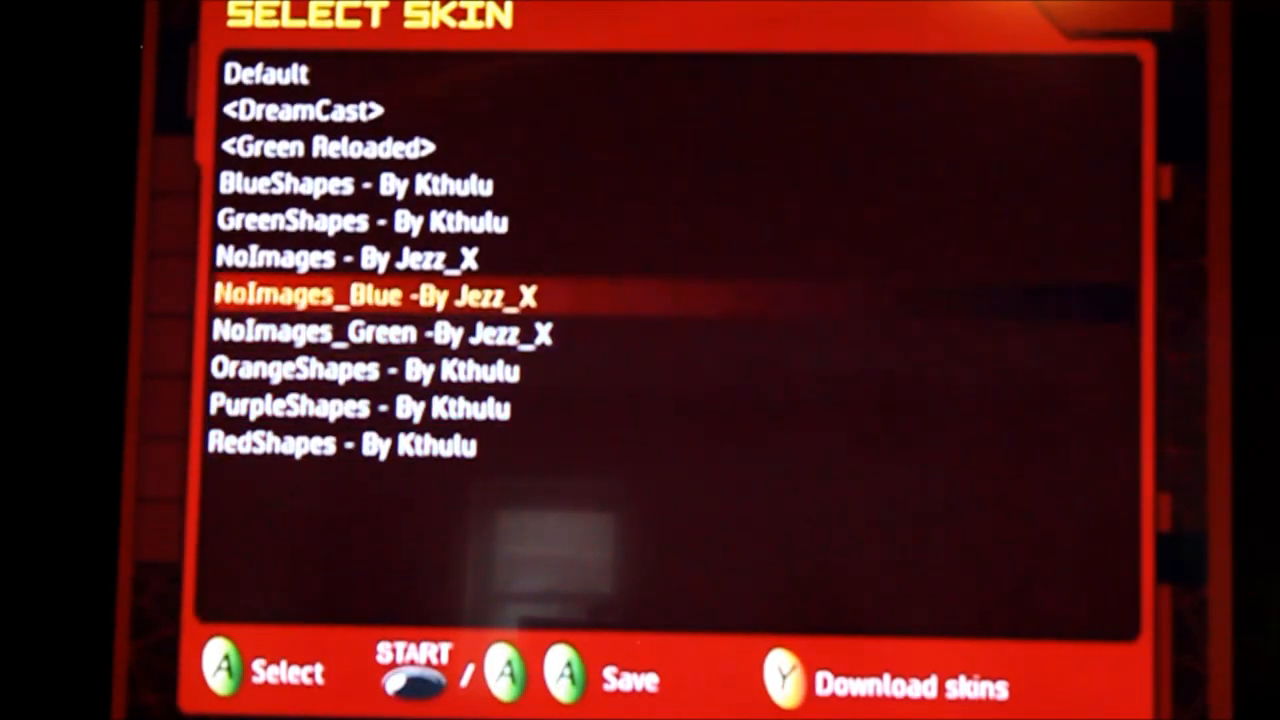
key("Up")
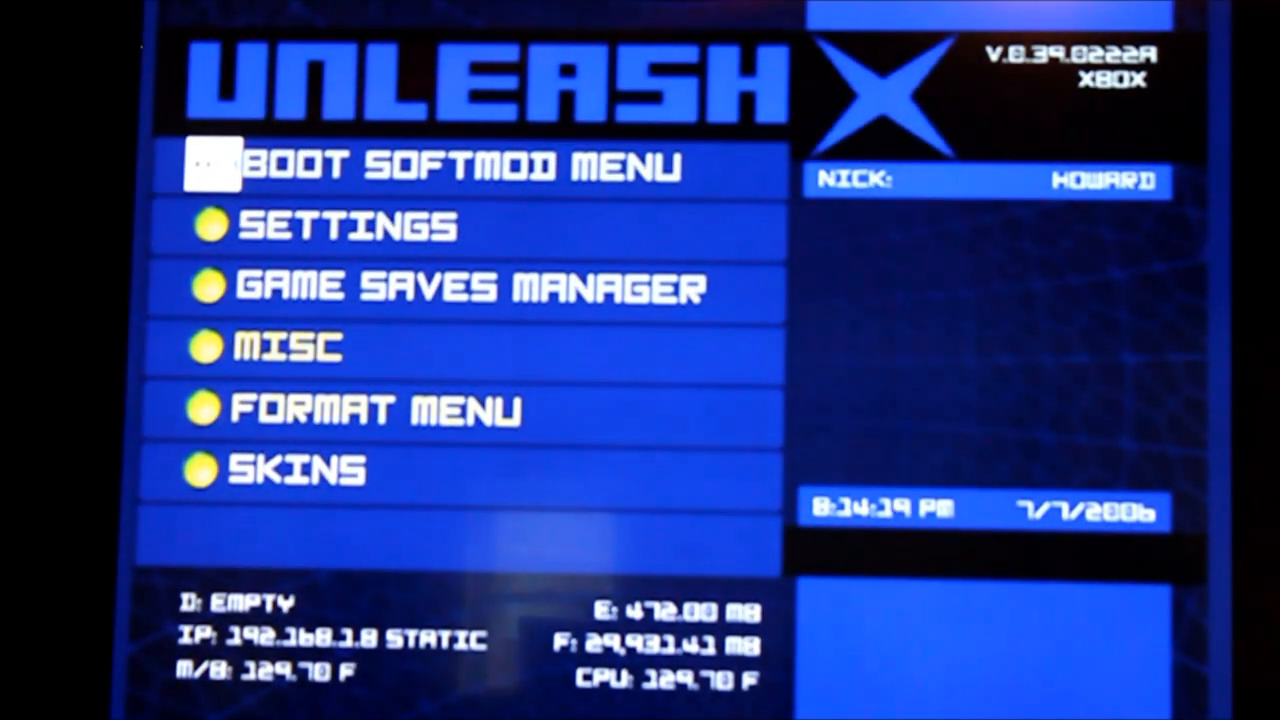
left_click(293, 470)
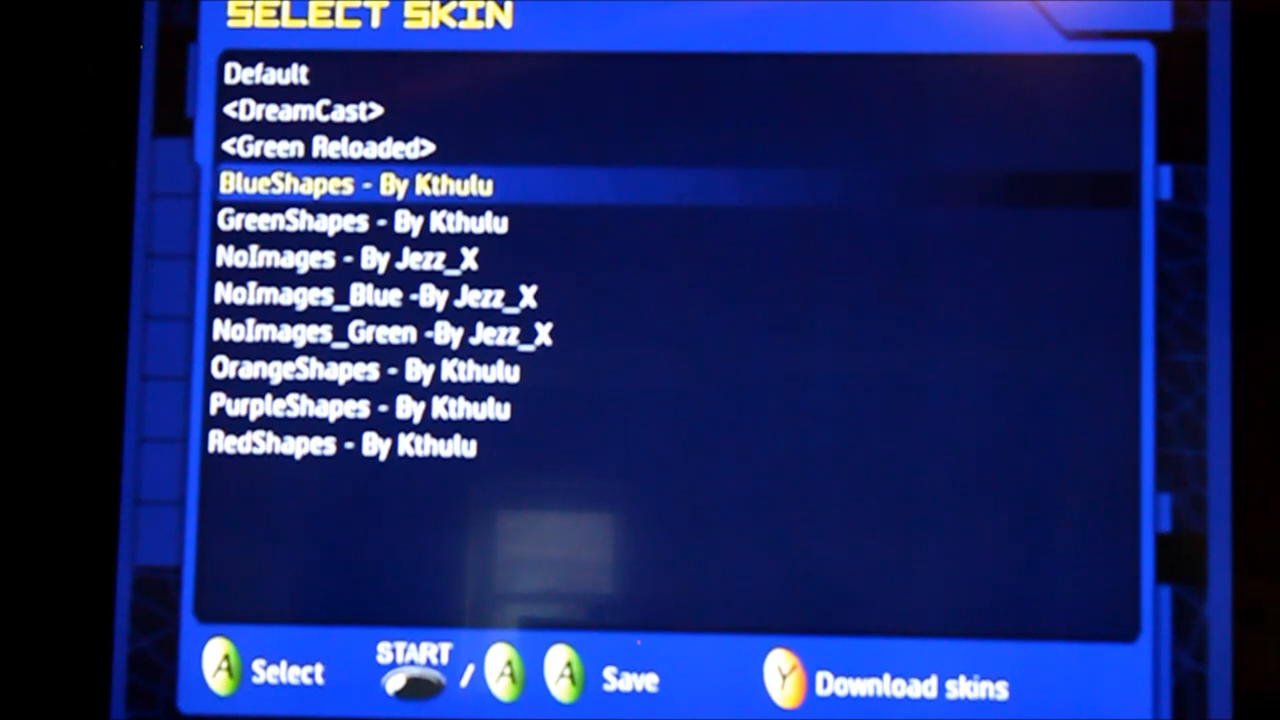